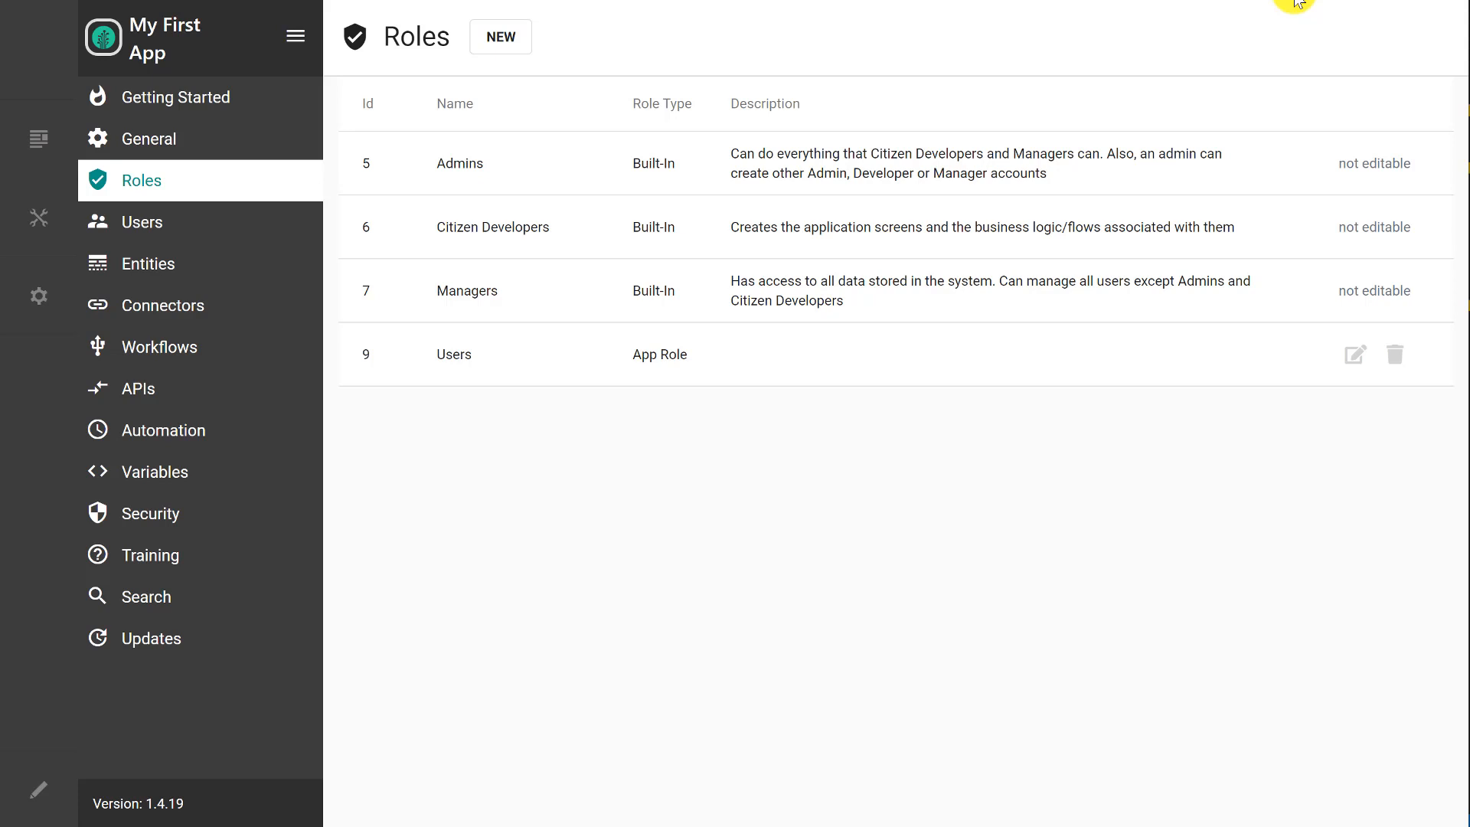
mouse_move(1298, 4)
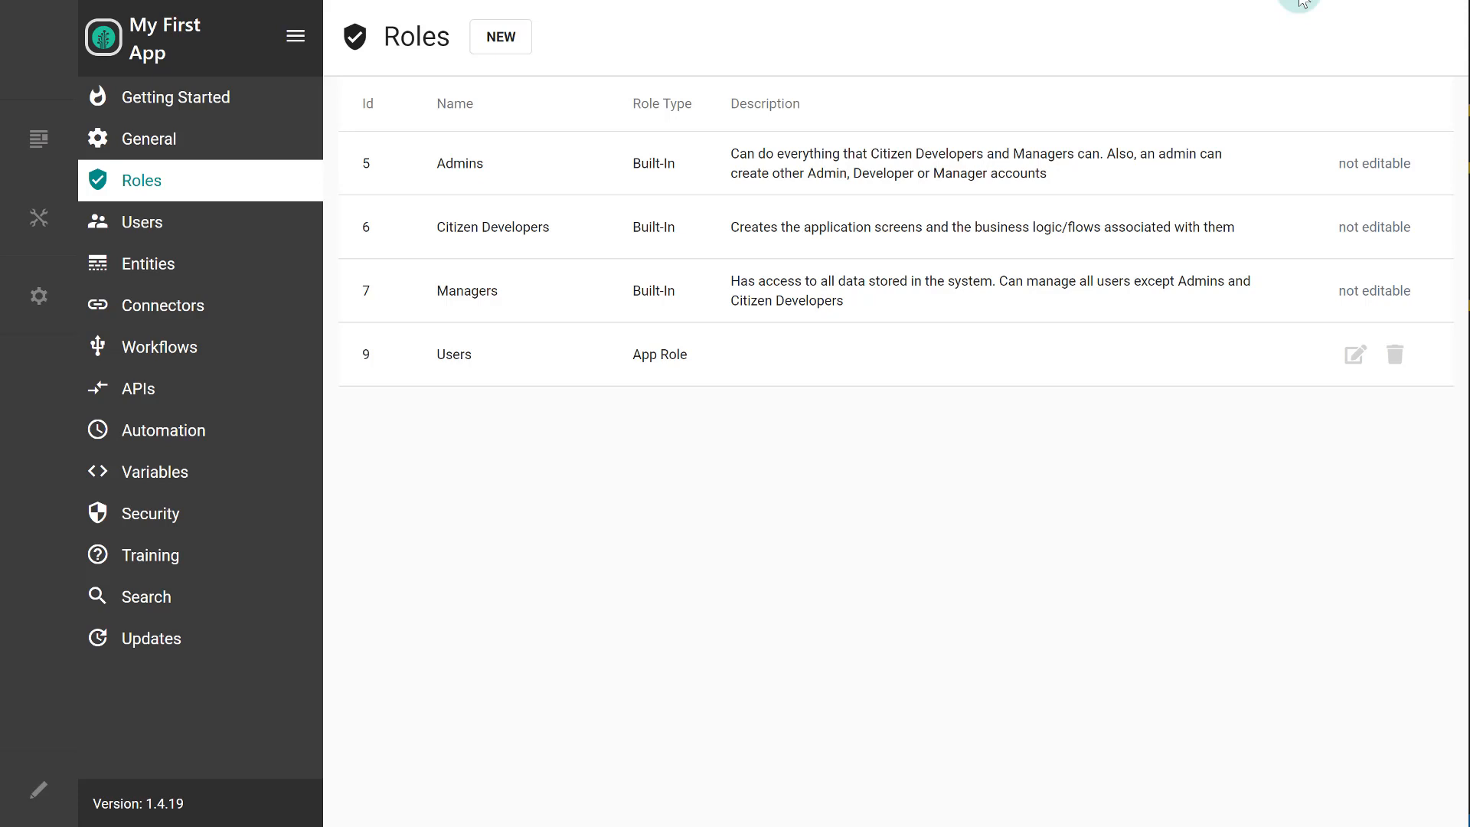
mouse_move(1105, 198)
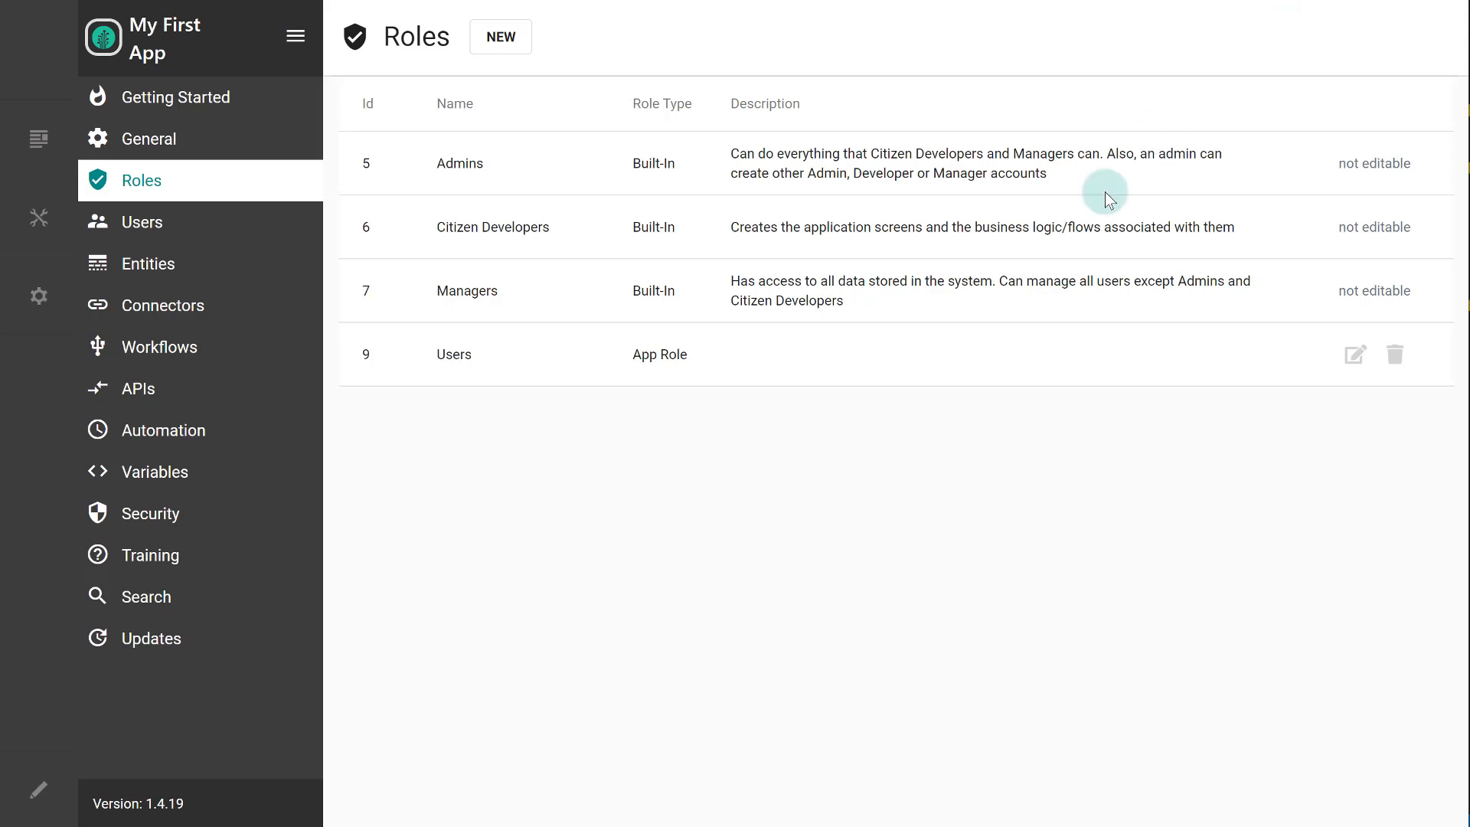
mouse_move(944, 366)
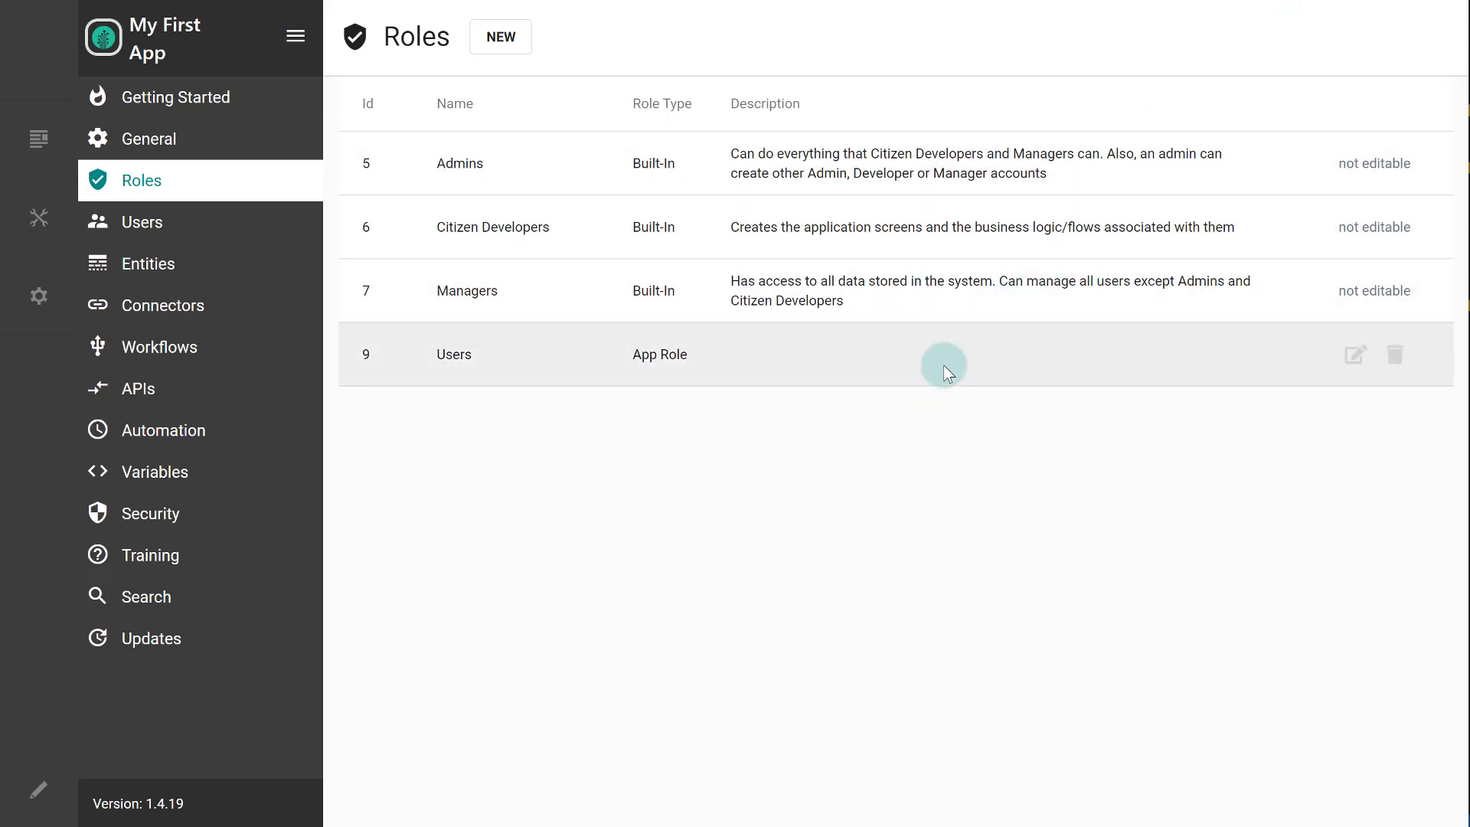
mouse_move(1200, 367)
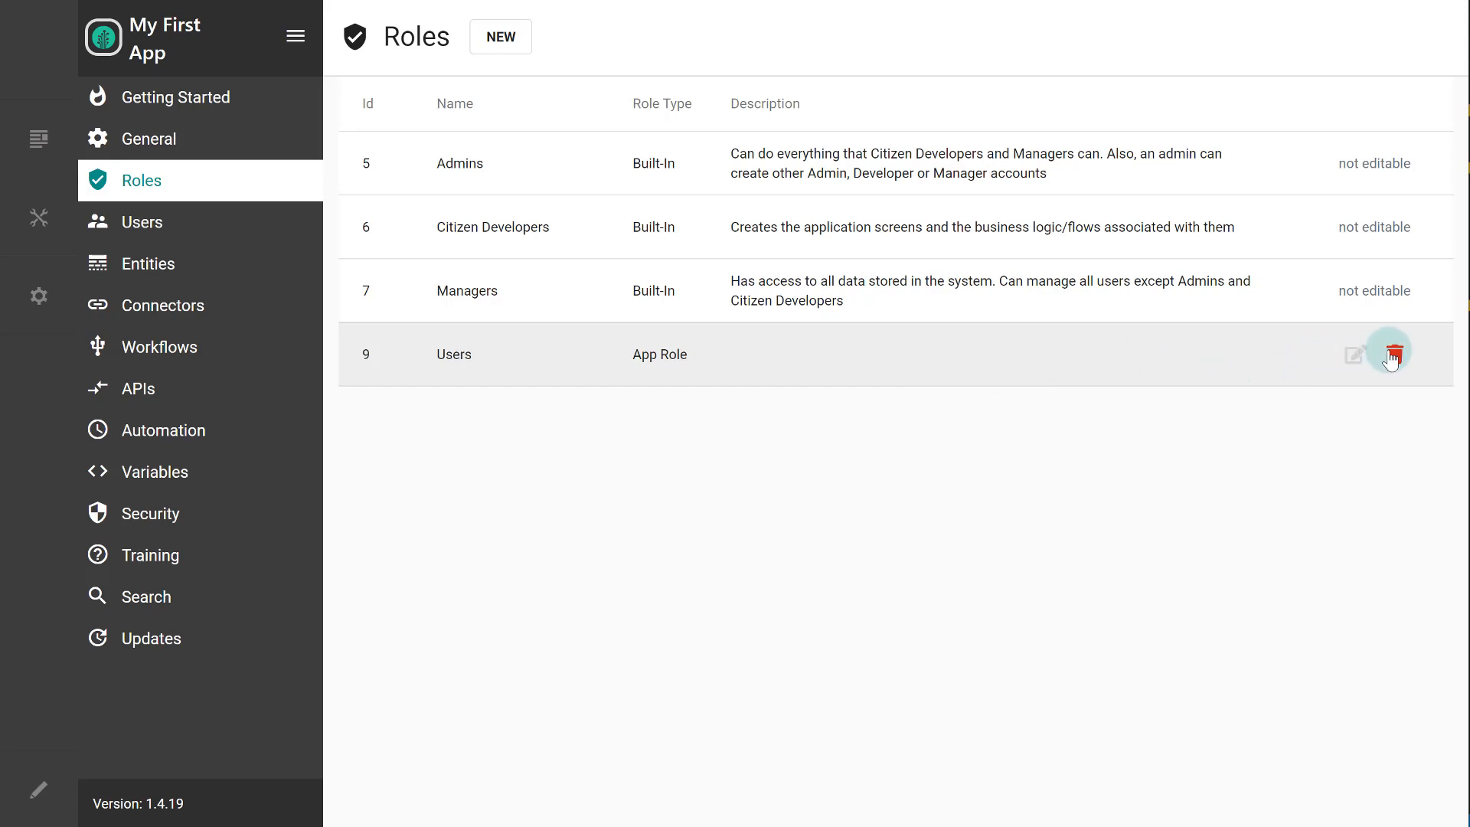
mouse_move(1295, 446)
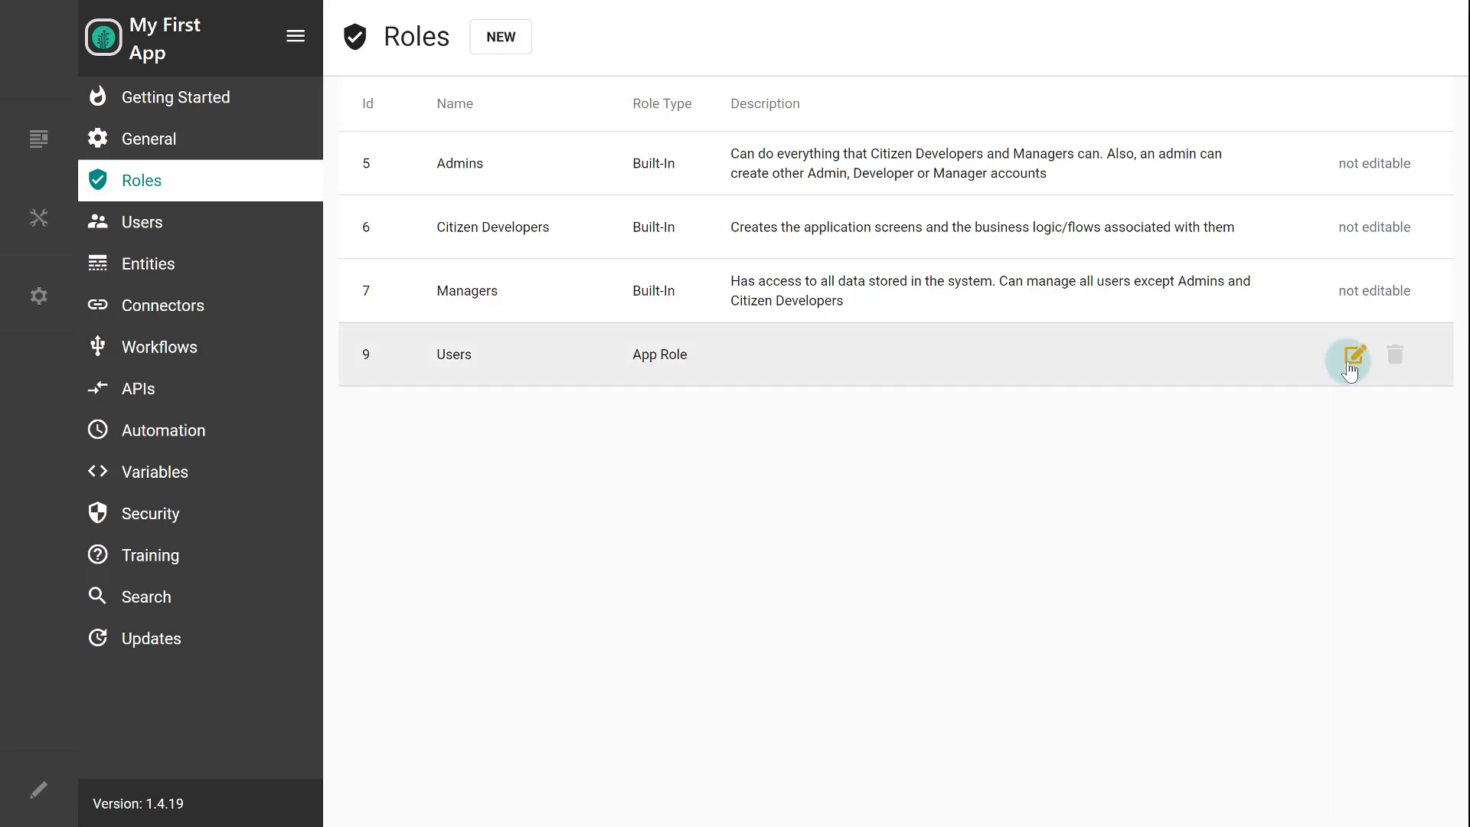
Rename the Users app role to Employees with a description and save it
click(1350, 354)
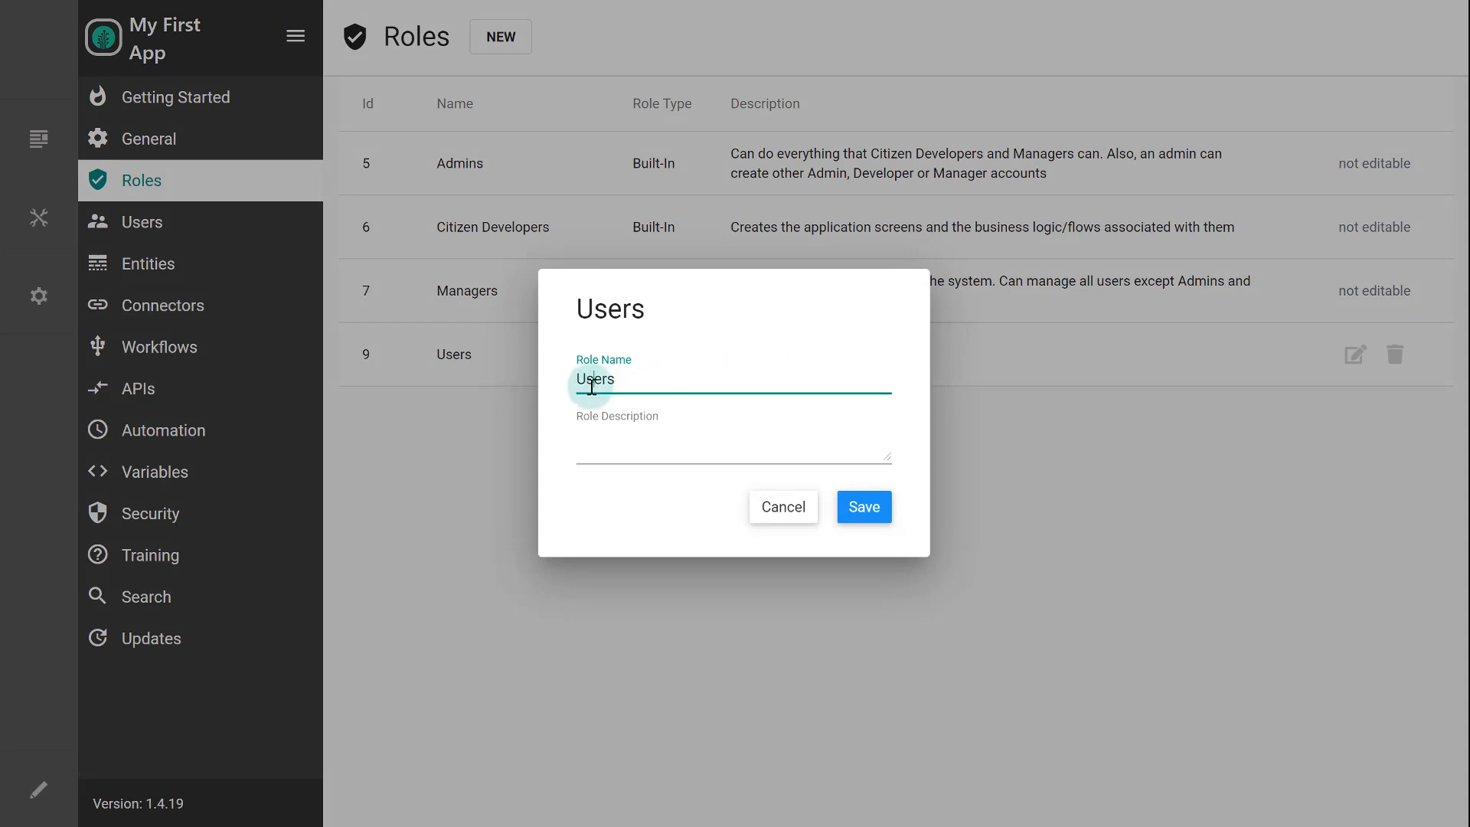
click(862, 507)
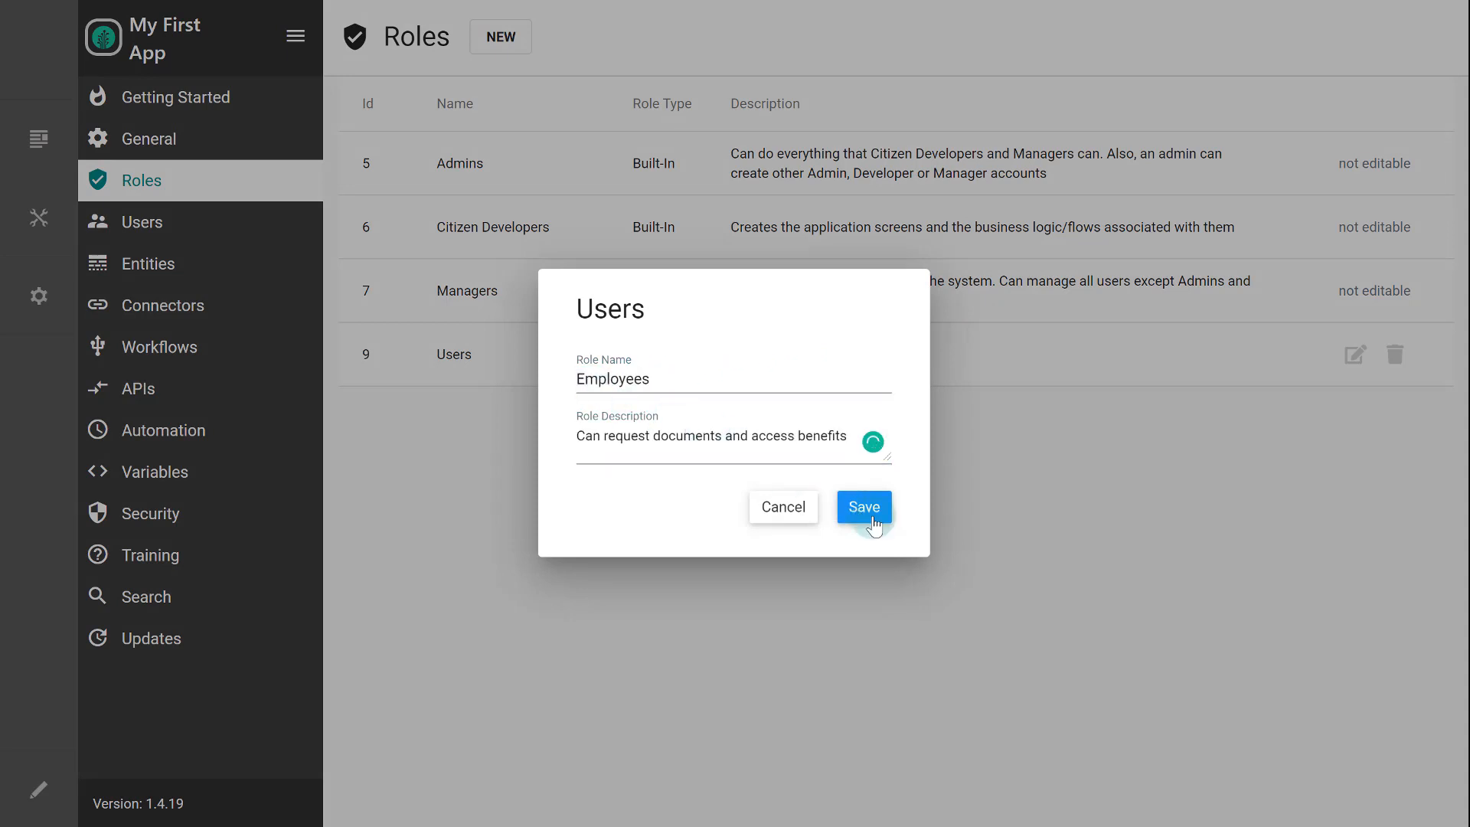
click(862, 507)
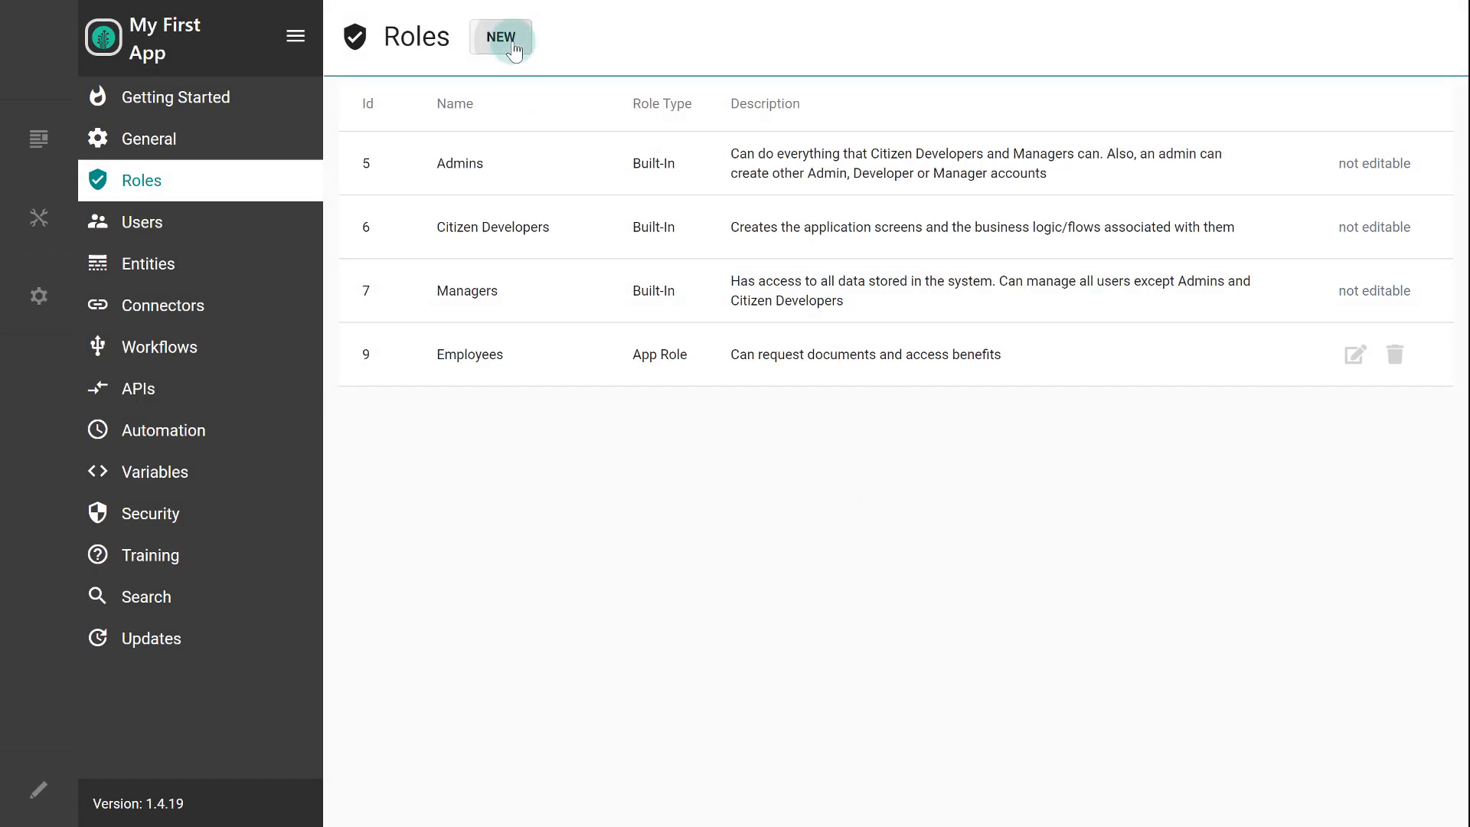
Add a new Staff app role with its description and save it
click(499, 37)
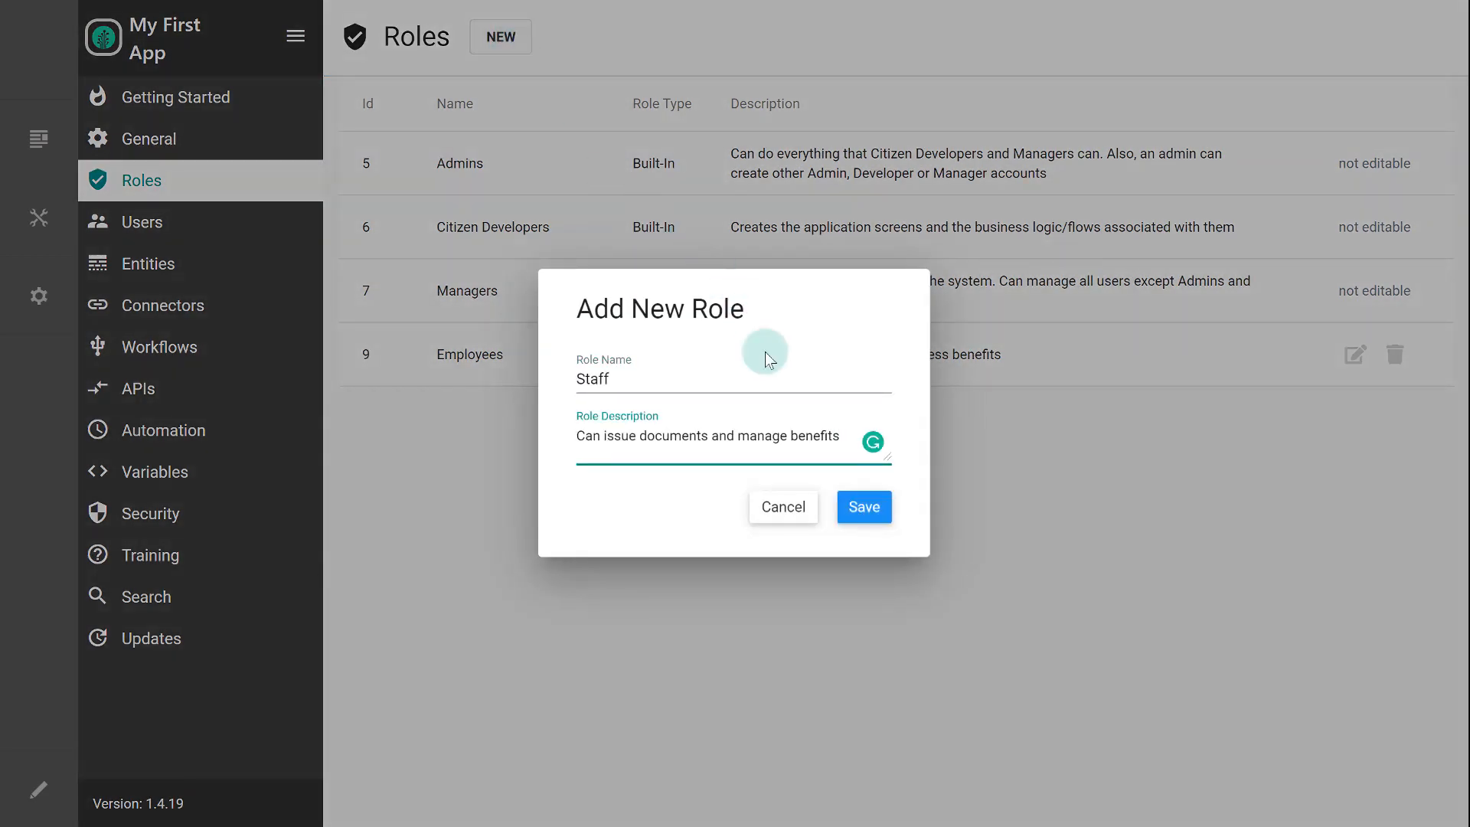
click(862, 506)
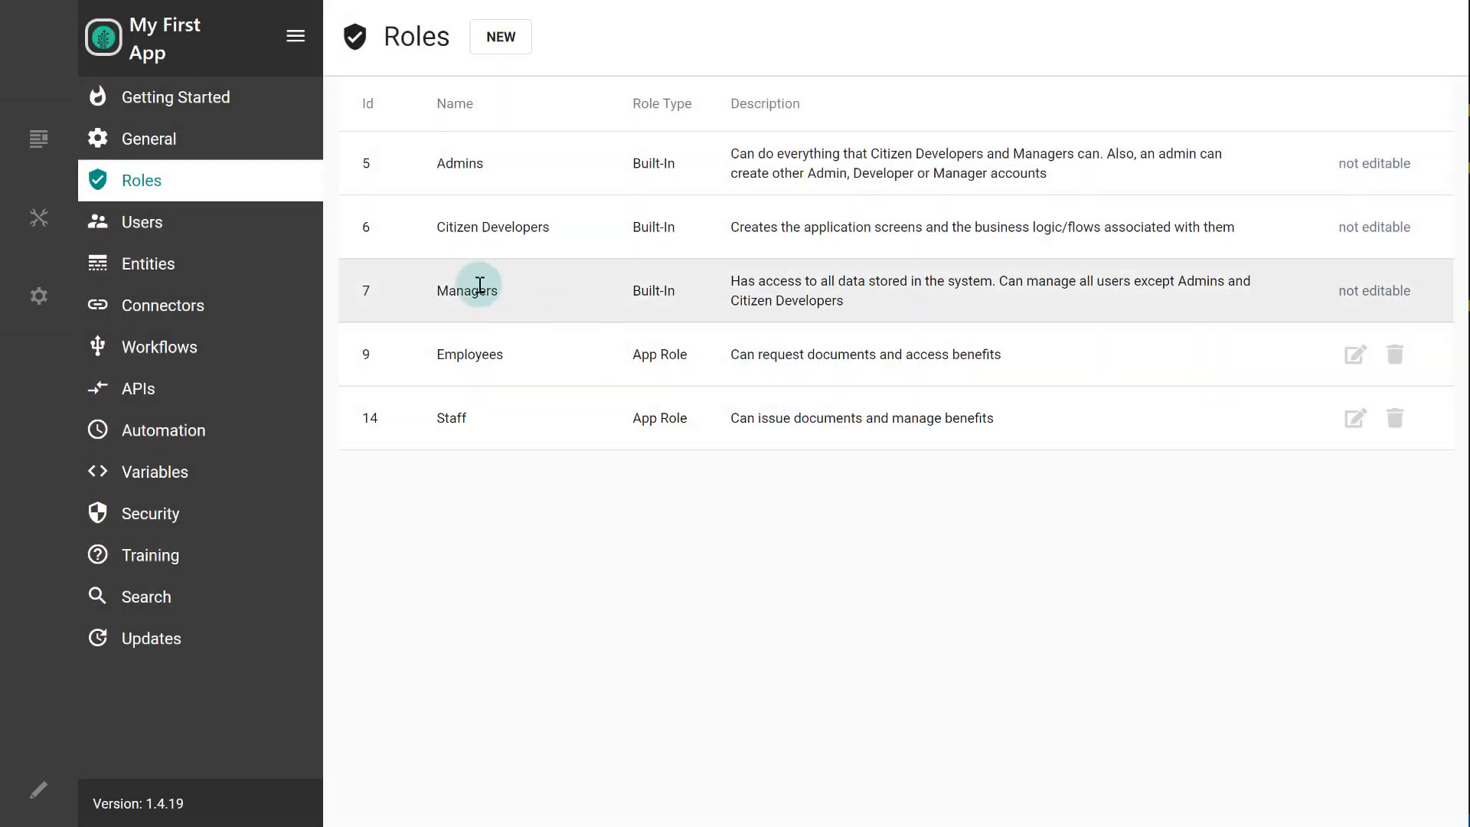
mouse_move(291, 242)
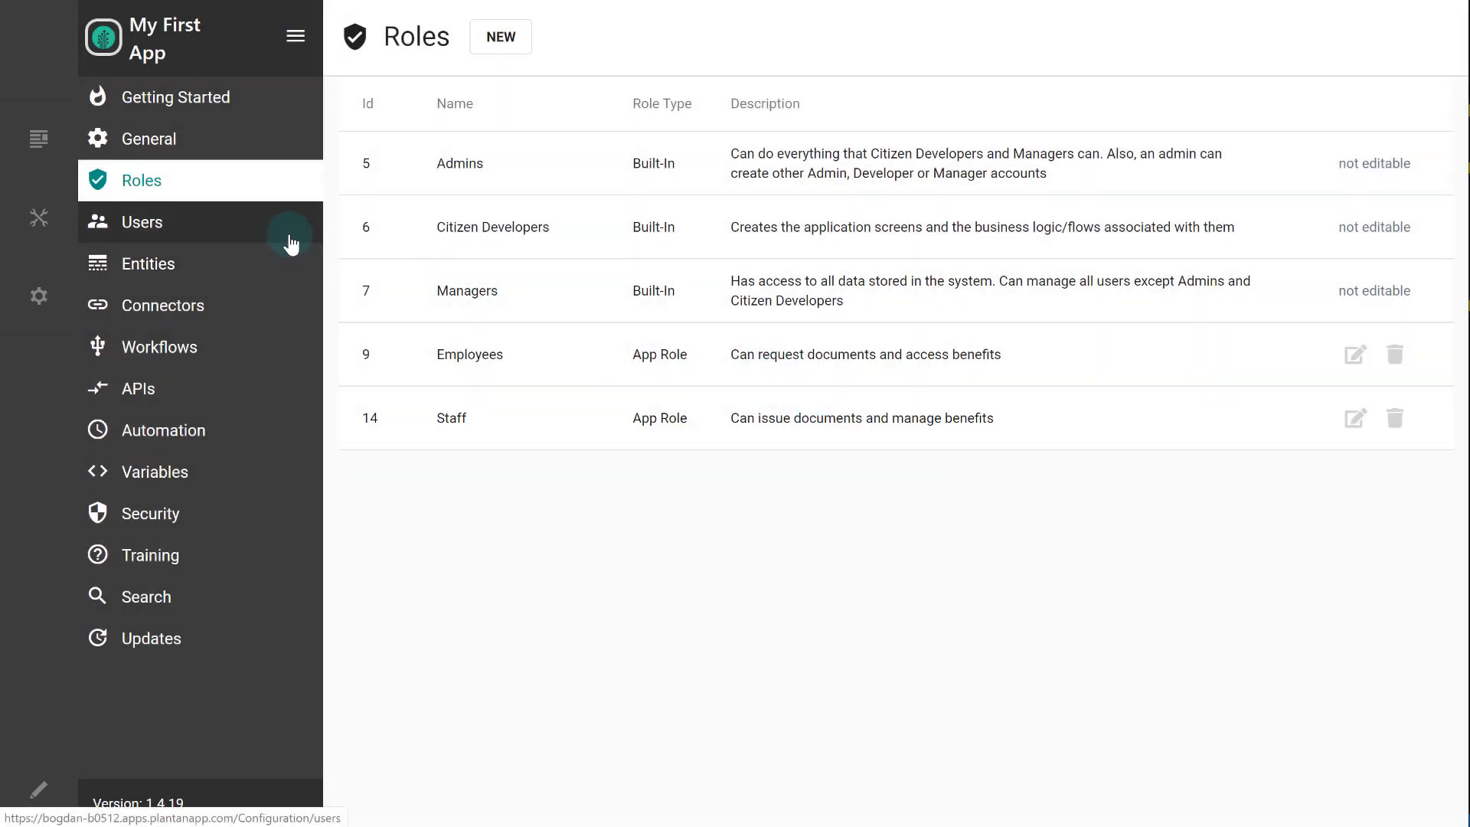